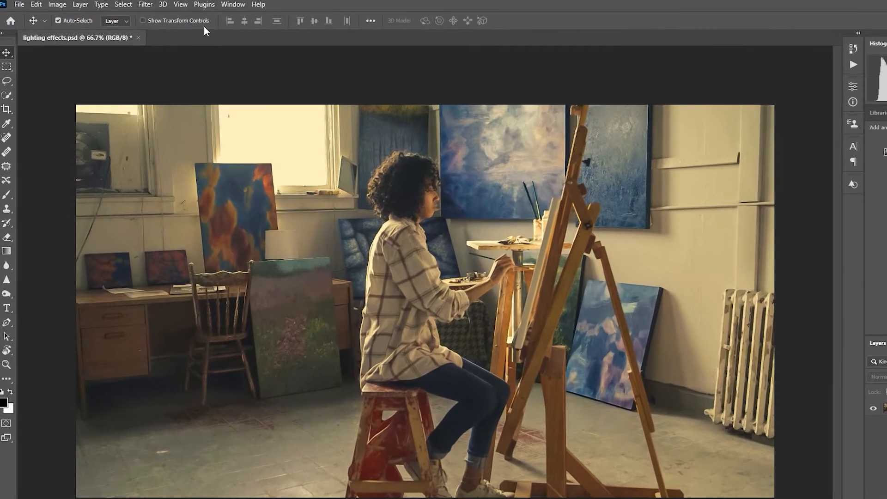
Step: Convert the painter photo to RGB Color mode, choosing Don't Merge for the layers
left_click(65, 7)
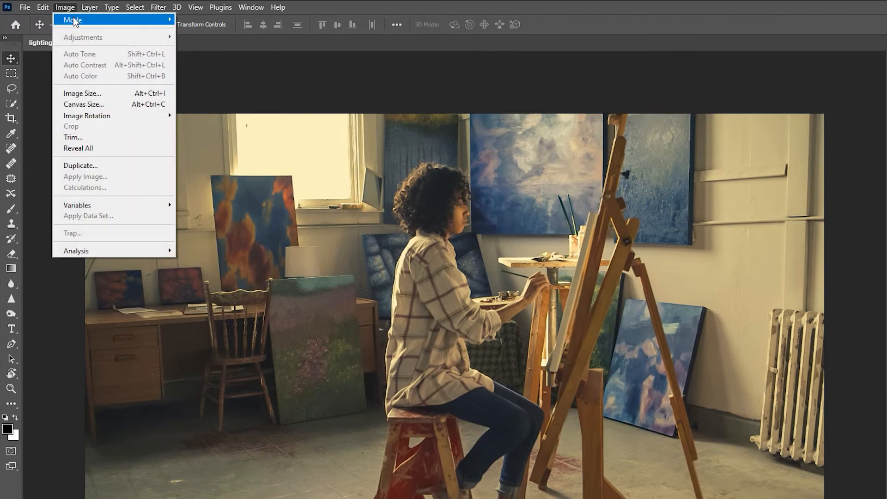
mouse_move(72, 20)
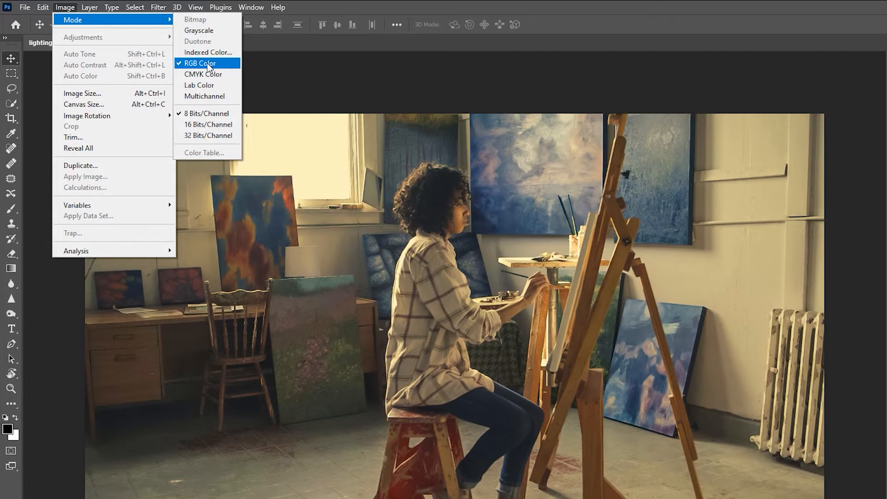
left_click(201, 63)
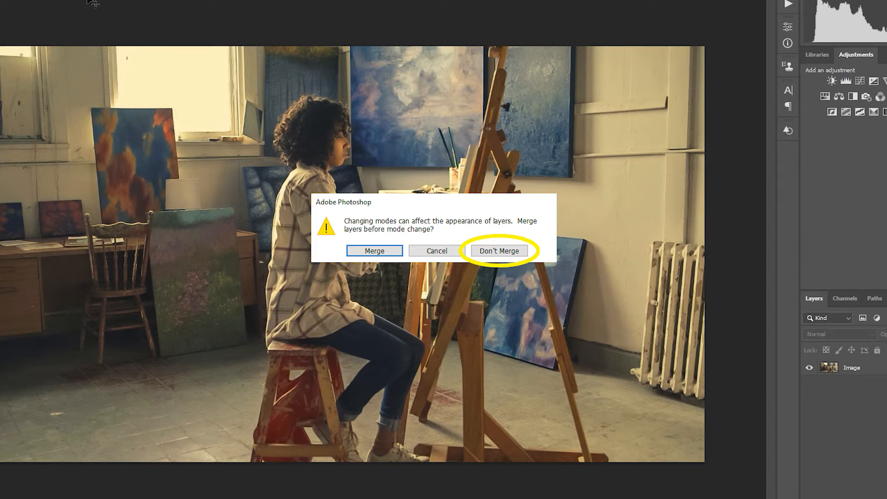
left_click(499, 250)
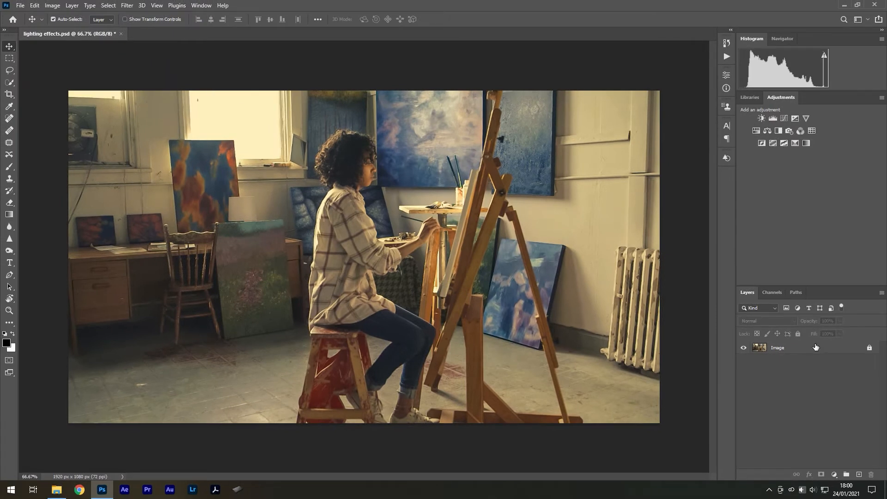
Step: Launch Filter > Render > Lighting Effects on the studio photo
left_click(776, 347)
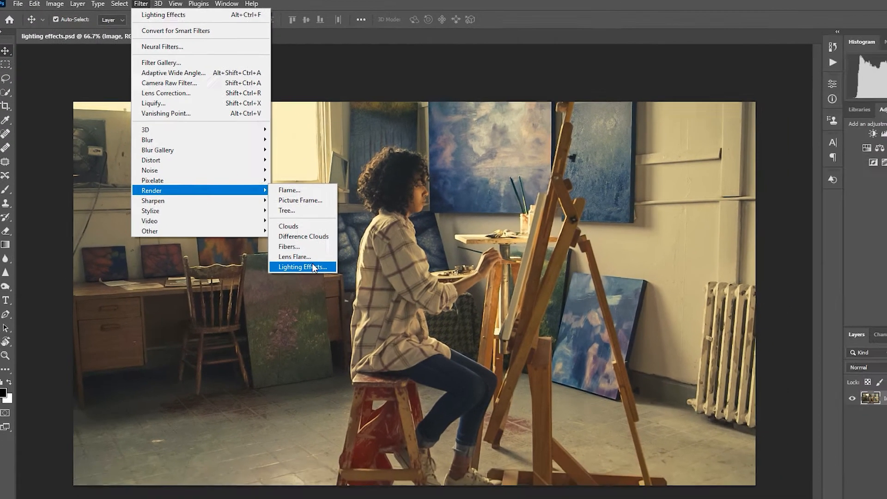
left_click(302, 266)
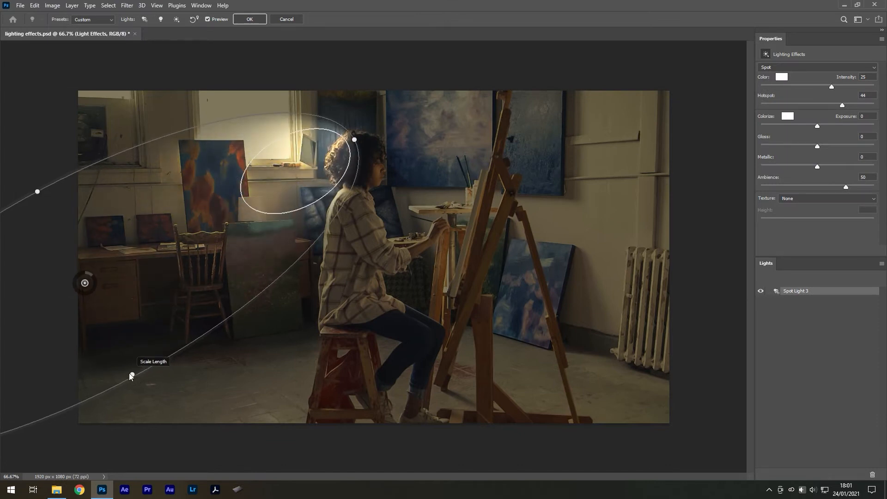
Step: Move the spot light over the painter's easel and canvas
left_click_drag(131, 376, 229, 336)
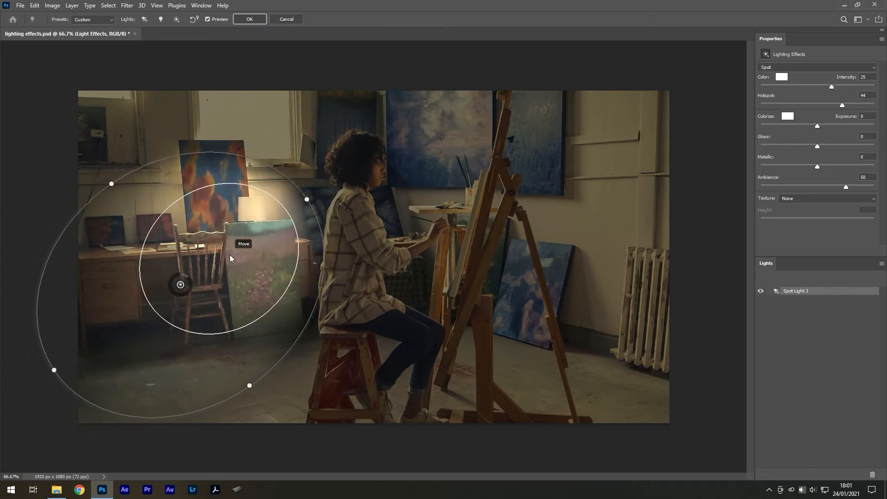
left_click_drag(180, 284, 205, 269)
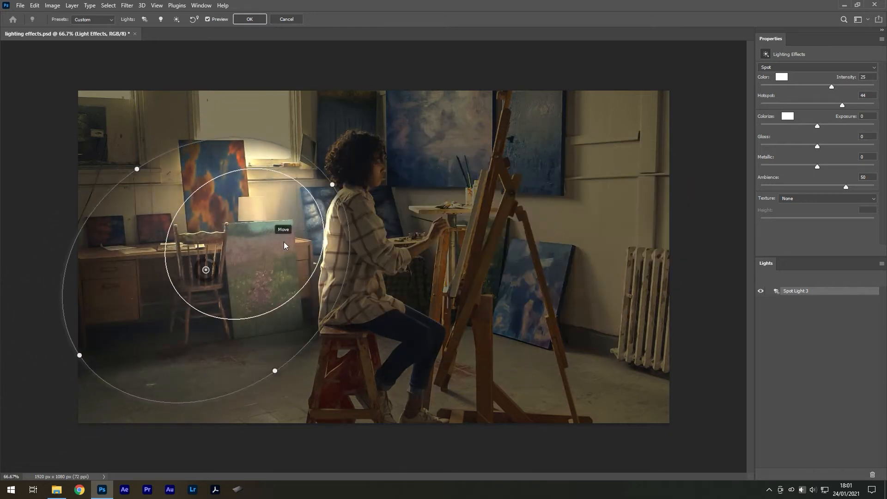
left_click_drag(205, 269, 441, 257)
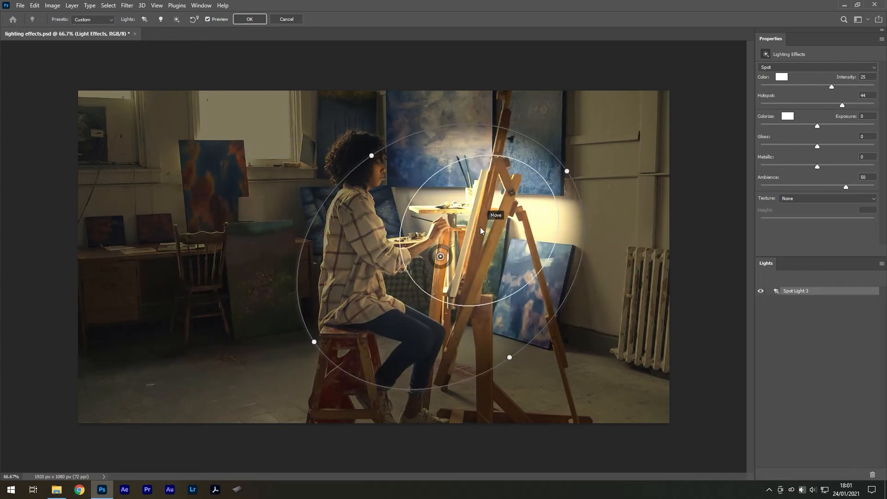
left_click_drag(440, 256, 418, 269)
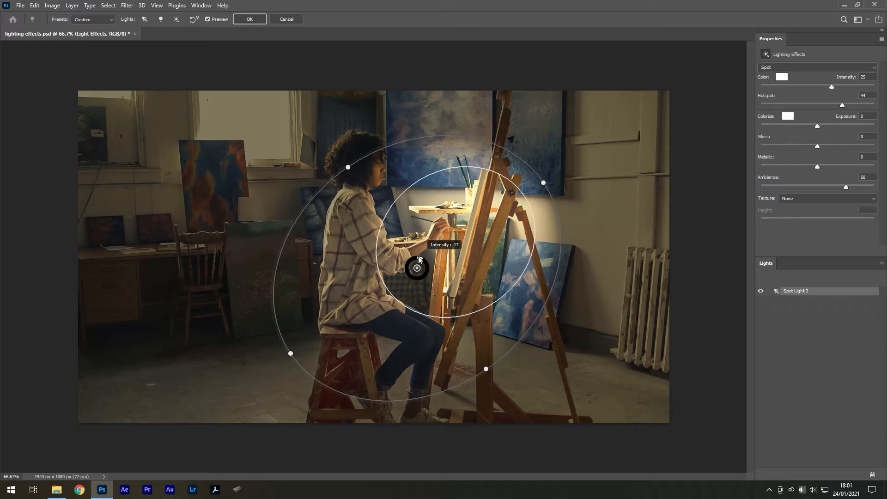
Step: Lower the spot light intensity to 16 and widen the hotspot to 50
left_click_drag(417, 269, 433, 266)
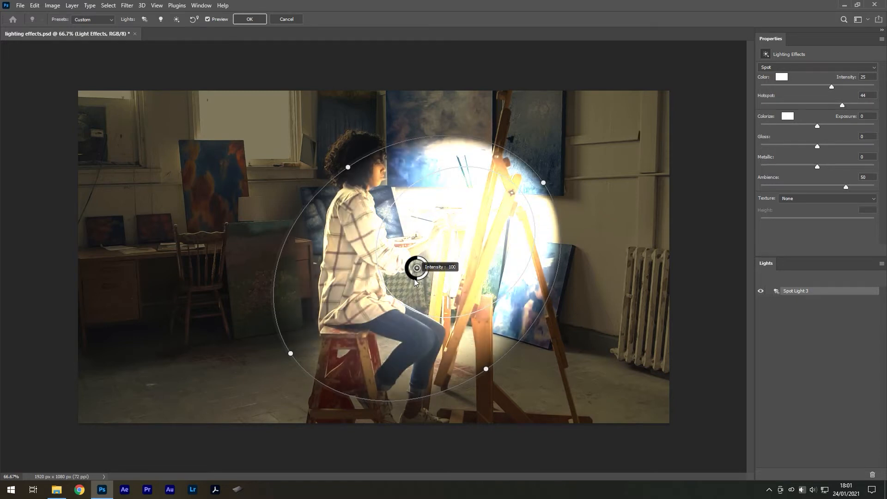
left_click_drag(417, 267, 416, 268)
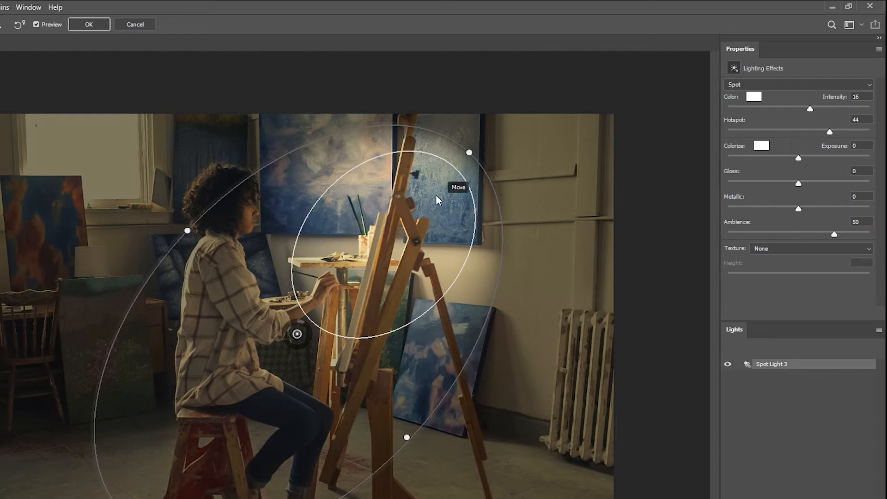
mouse_move(743, 161)
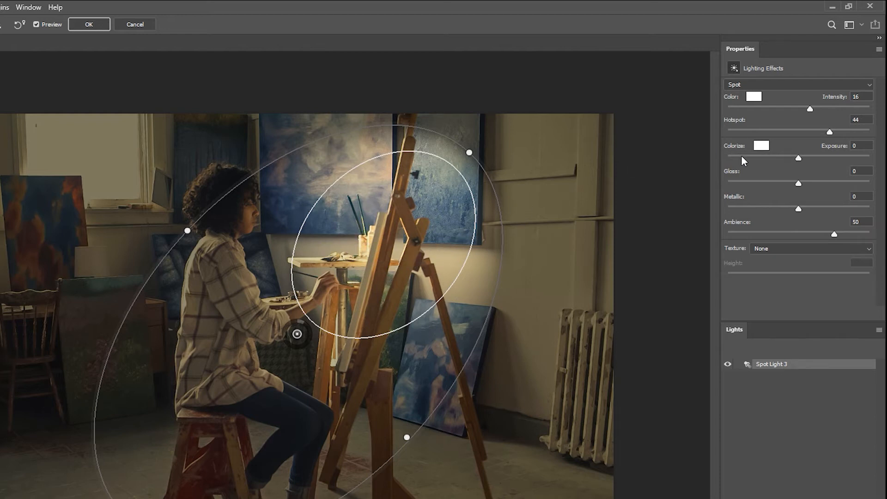
left_click_drag(834, 131, 772, 131)
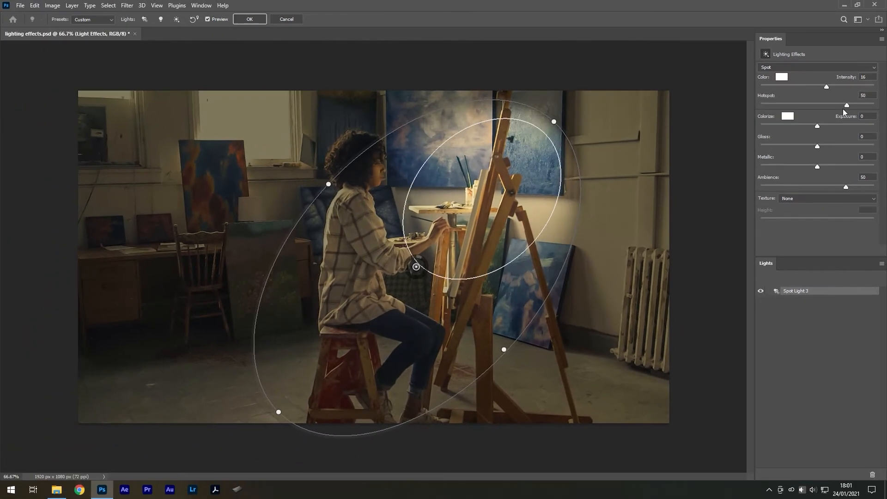
left_click_drag(847, 105, 833, 105)
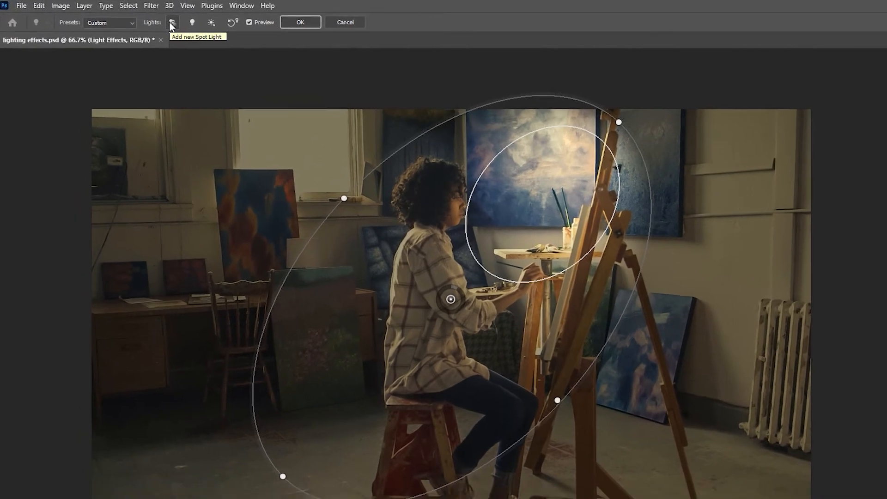
Step: Add a second spot light and position it over the window
left_click(172, 22)
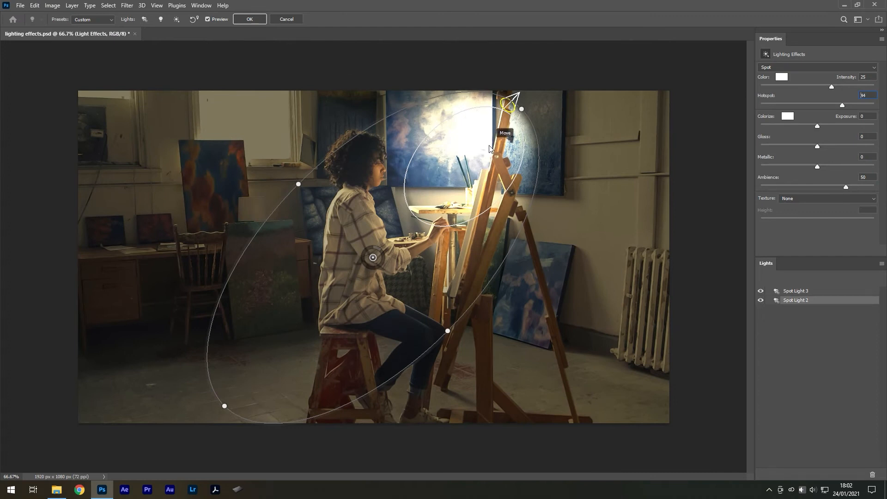
left_click_drag(373, 257, 212, 264)
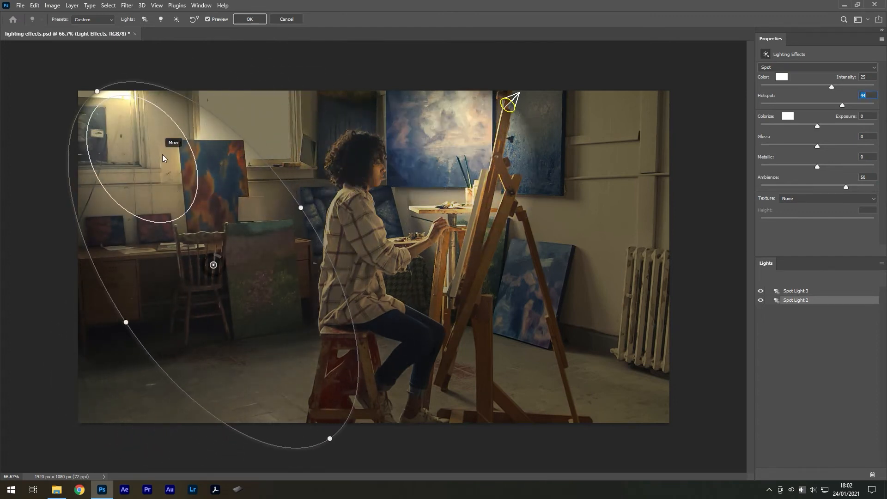
left_click_drag(214, 264, 253, 264)
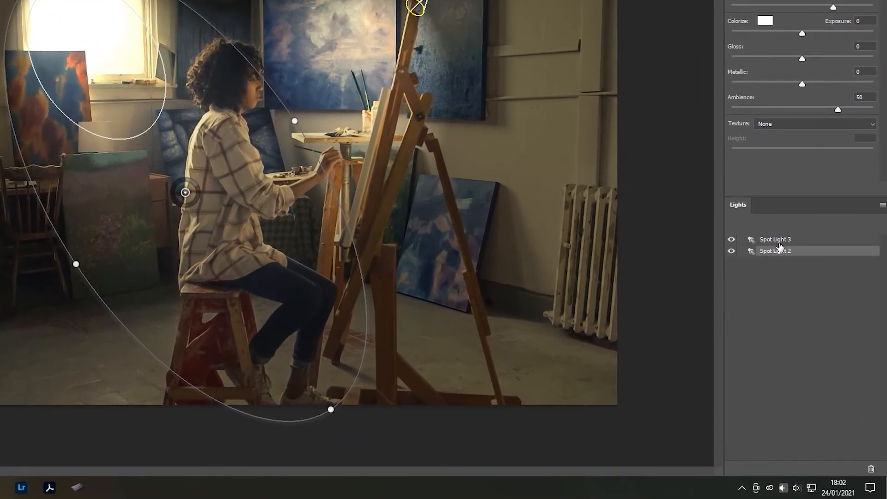
Step: Rename the second spot light to 'Left side window'
double_click(774, 251)
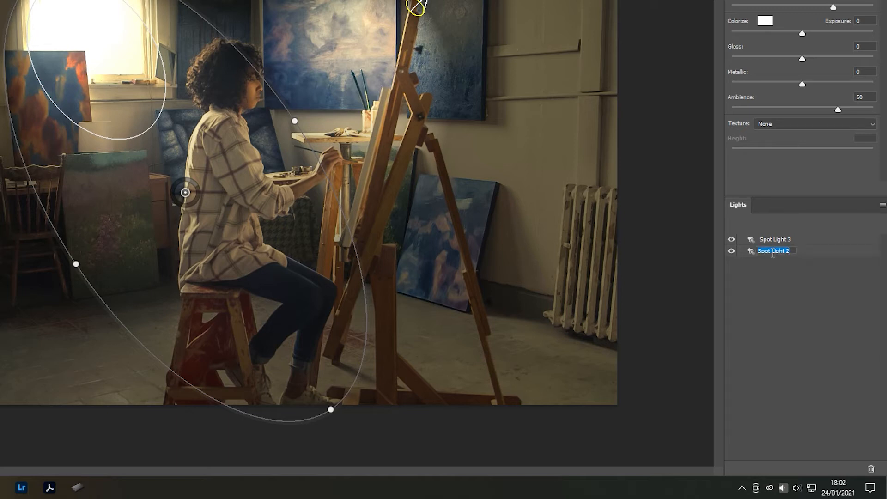
type("Left side window")
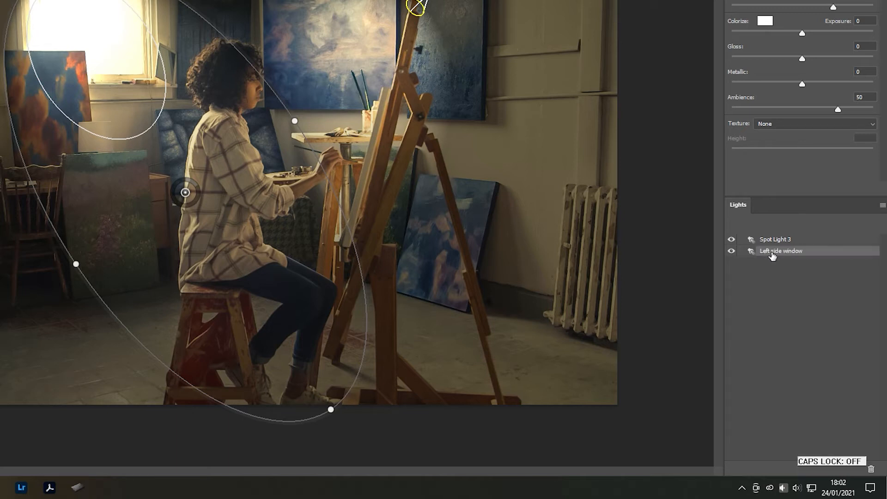
double_click(774, 239)
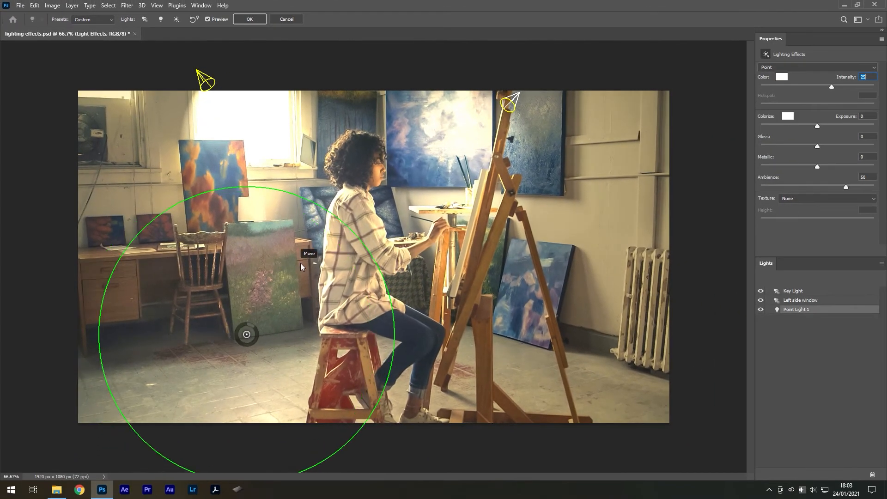
Step: Place the point light over the painter's lower body at intensity -13 and enlarge it
left_click_drag(246, 333, 320, 254)
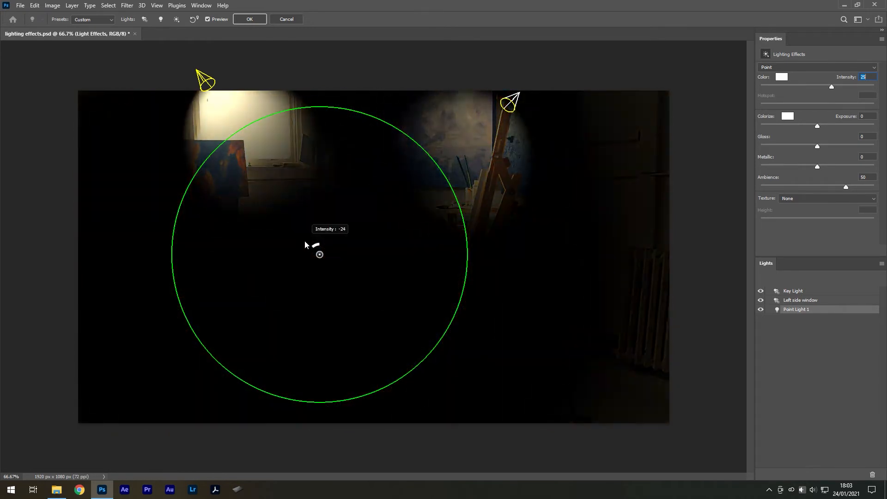
left_click_drag(319, 255, 374, 332)
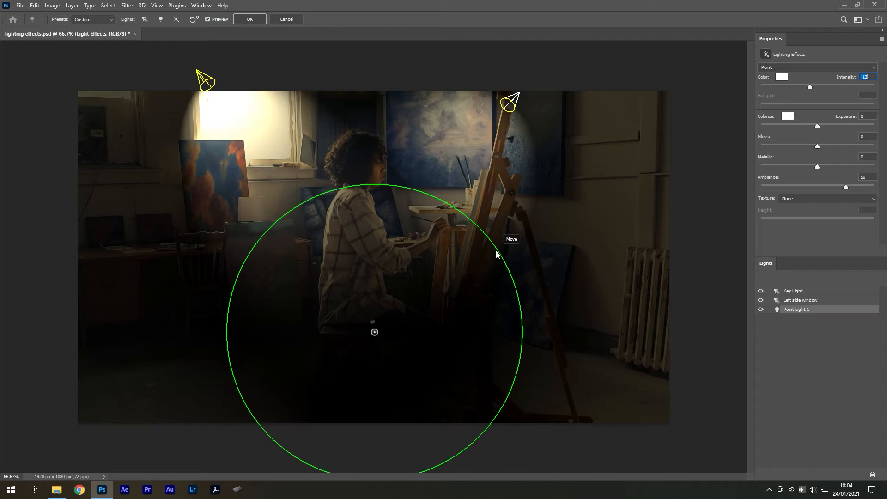
left_click_drag(505, 258, 501, 256)
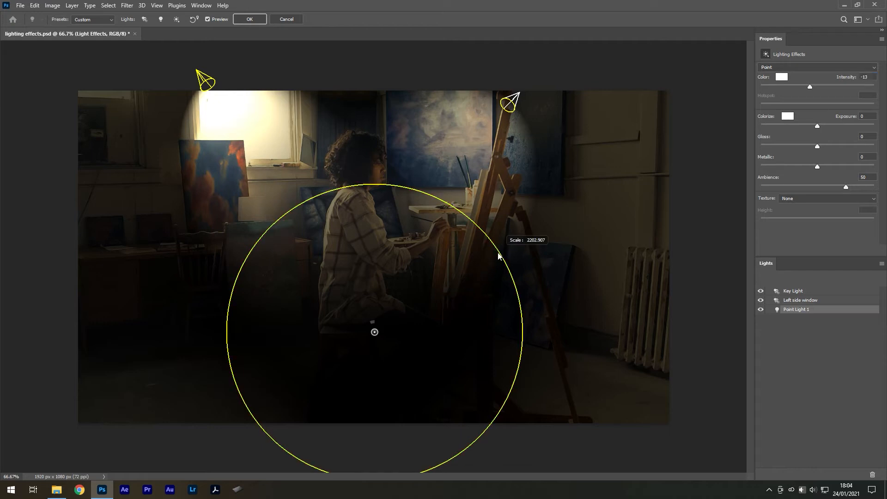
left_click_drag(500, 256, 495, 277)
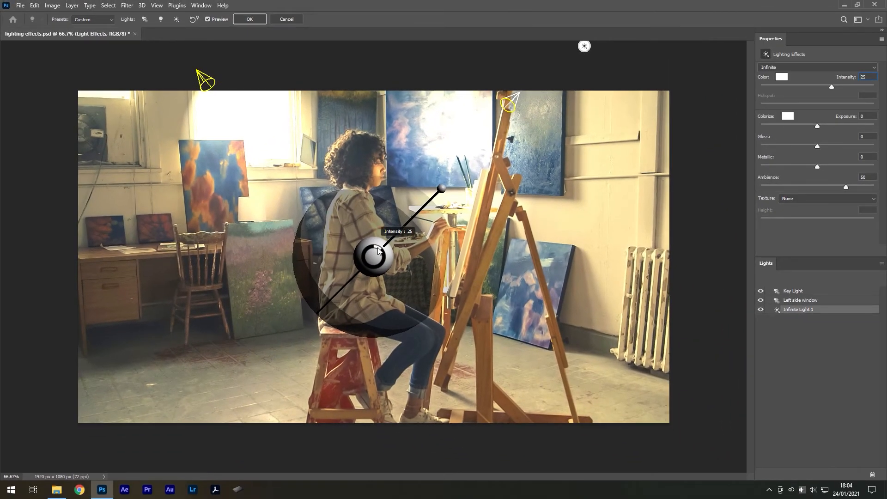
Step: Aim the infinite light straight downward
left_click_drag(442, 188, 425, 190)
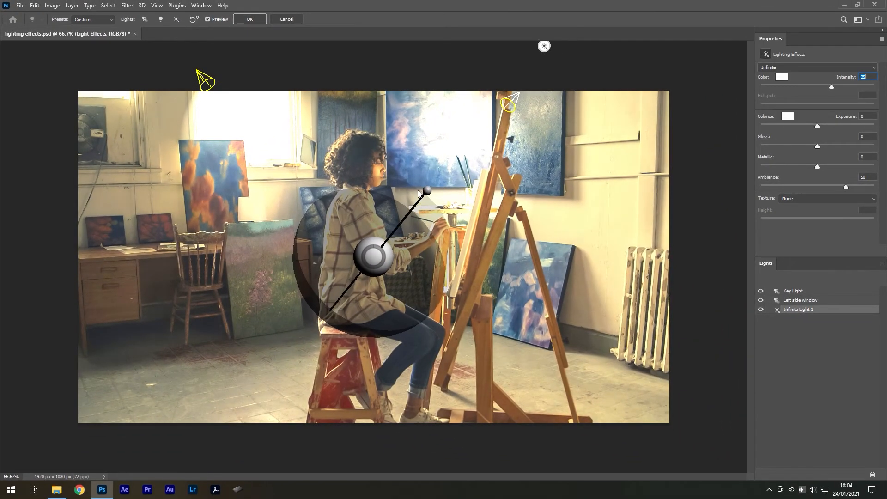
left_click_drag(424, 191, 321, 202)
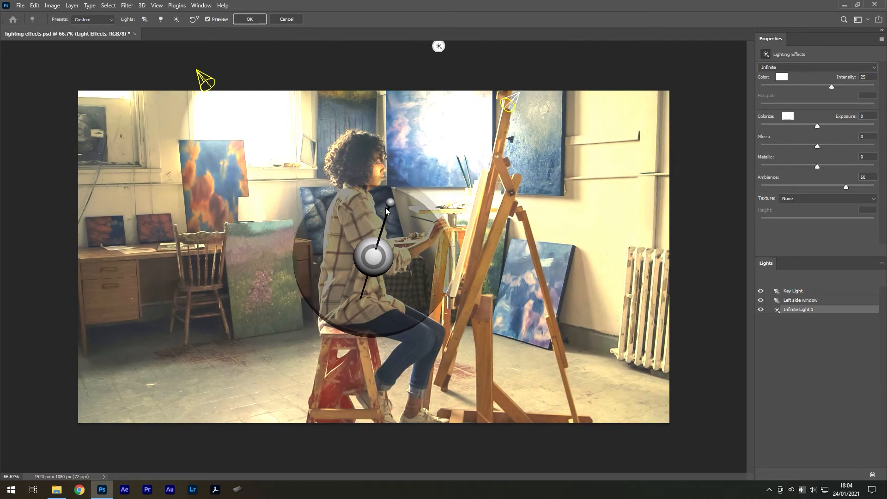
left_click_drag(389, 201, 375, 134)
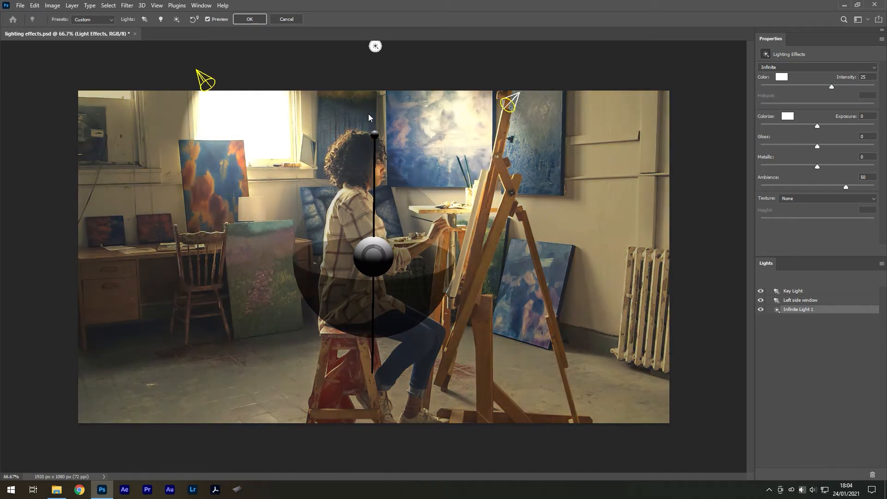
left_click_drag(375, 134, 391, 140)
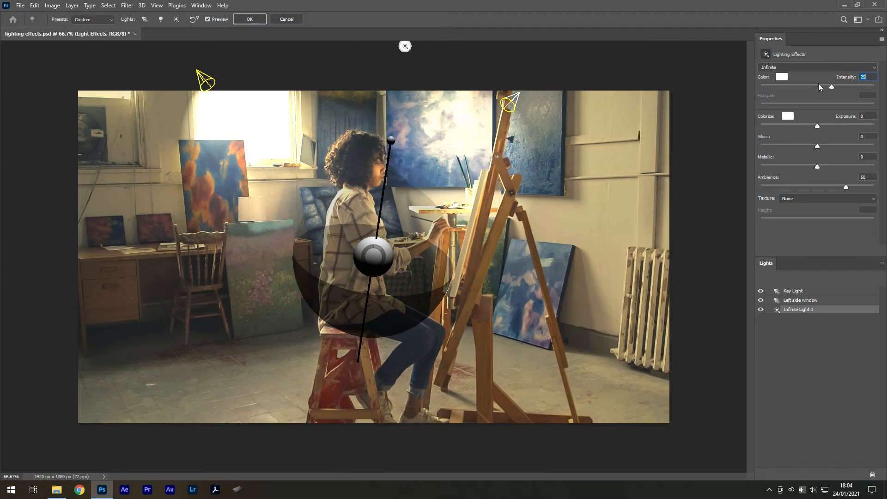
Step: Set the infinite light intensity to about -10, fine-tuning its downward direction
left_click_drag(830, 86, 796, 85)
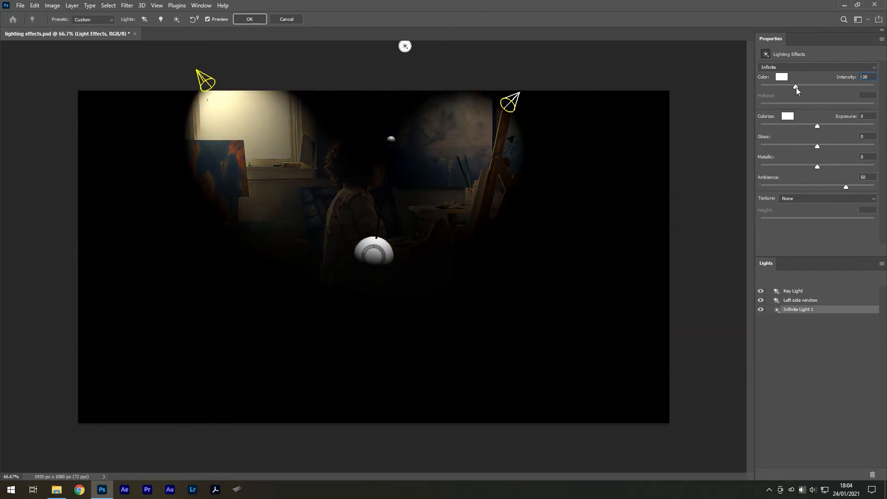
left_click_drag(817, 86, 811, 86)
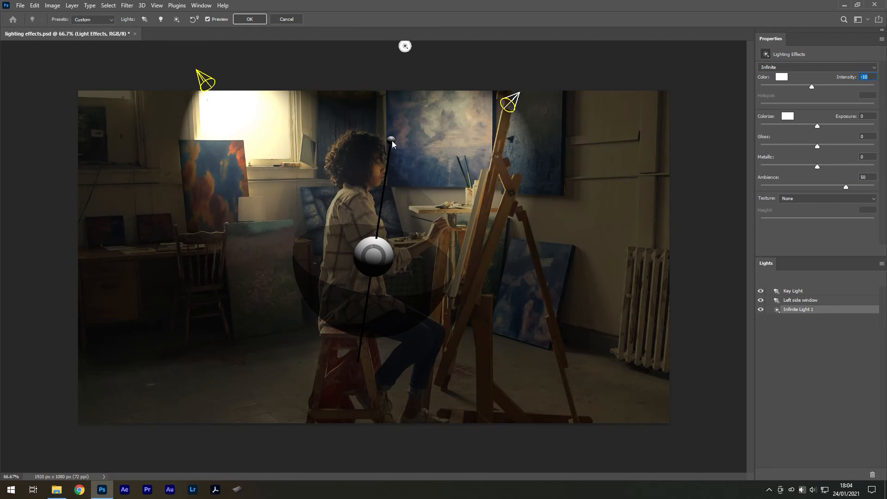
left_click_drag(392, 140, 362, 139)
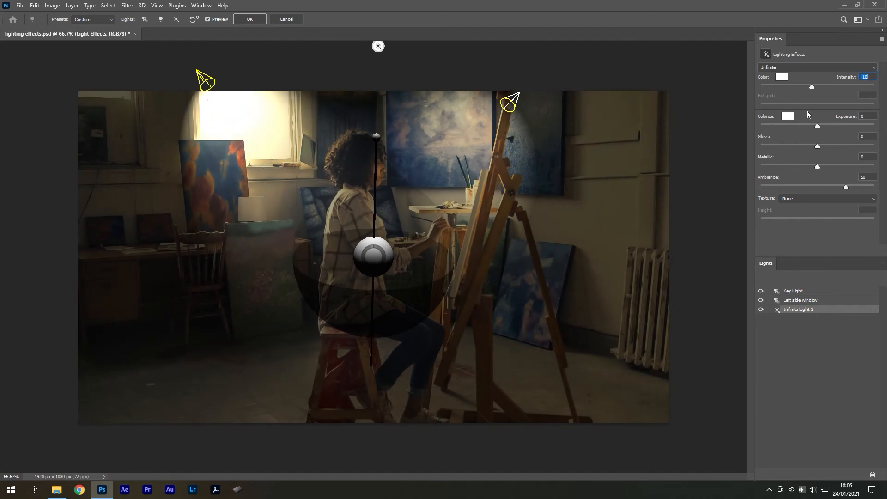
left_click_drag(811, 86, 821, 87)
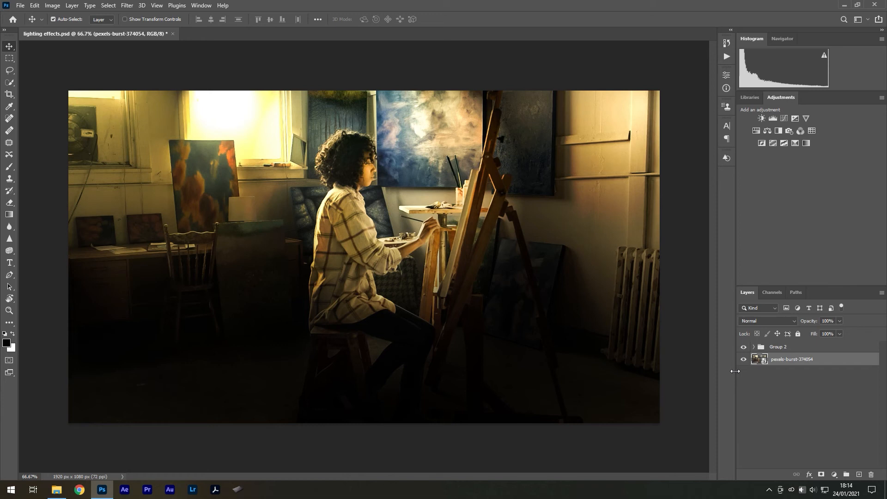
Step: Hide and reshow Group 2 to compare the relit studio with the original
left_click(744, 347)
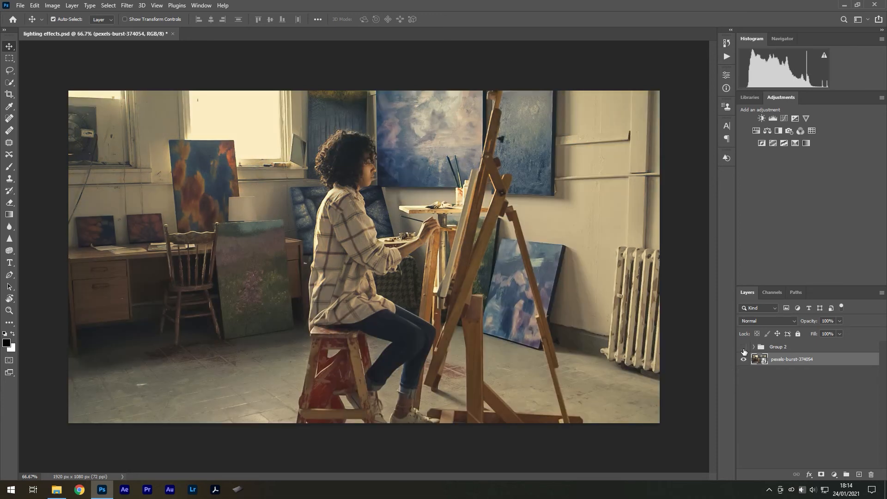
left_click(744, 347)
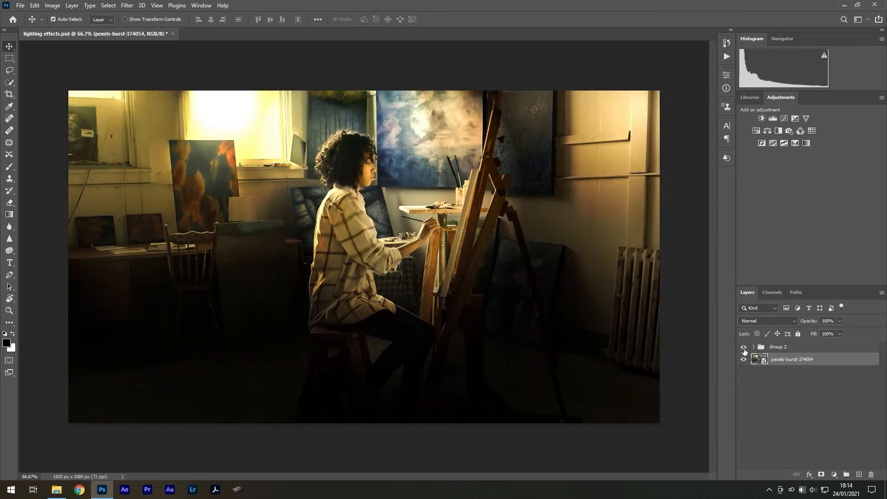